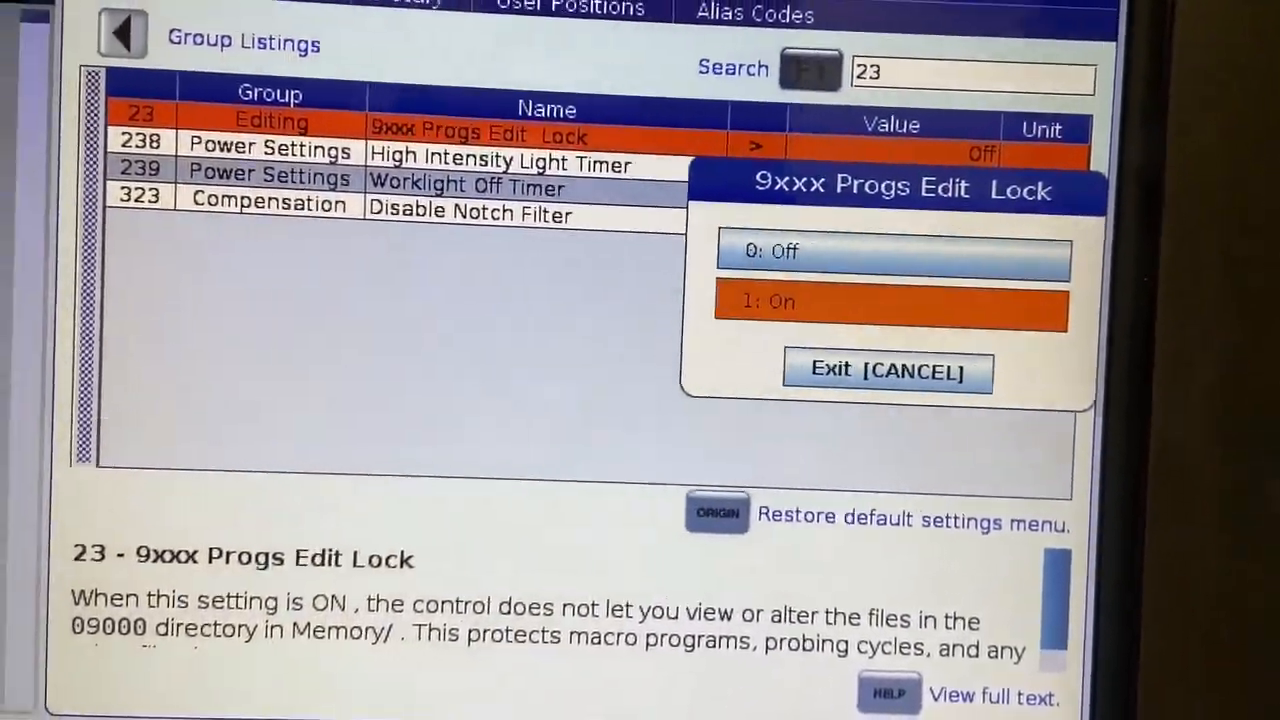
# - Change setting 23 '9xxx Progs Edit Lock' to 0: Off and apply it
pyautogui.click(890, 252)
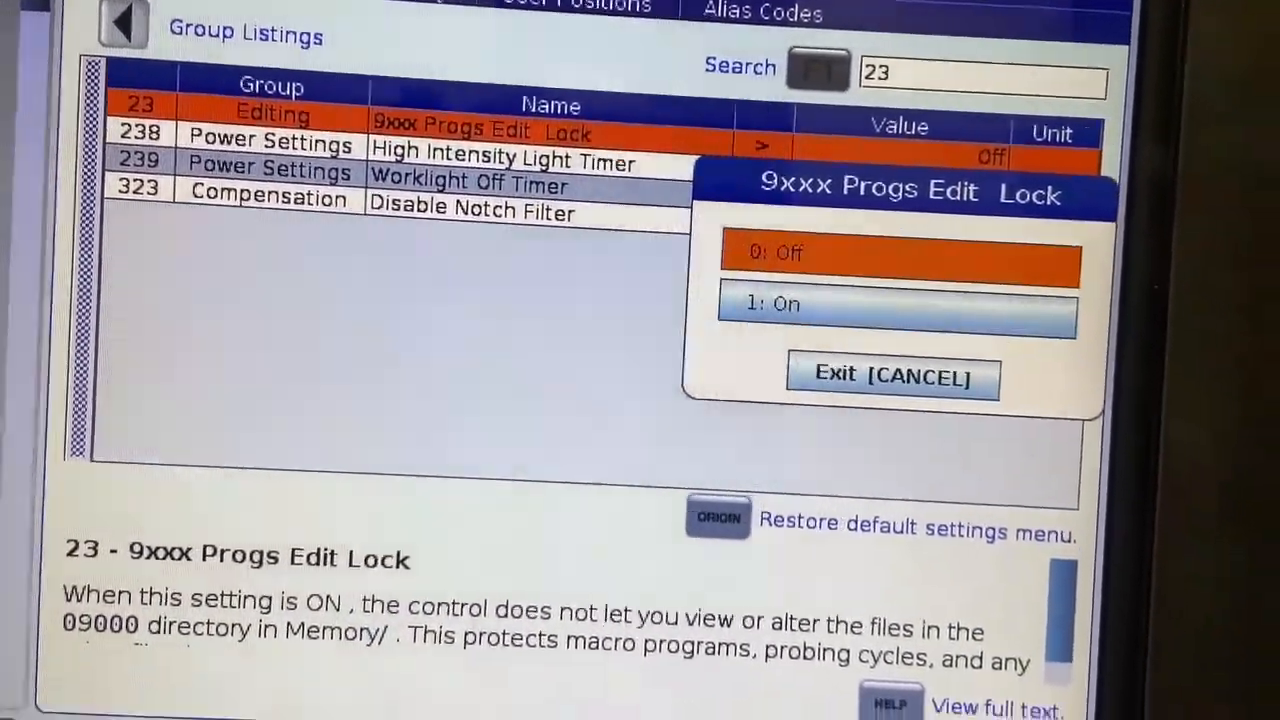
pyautogui.click(892, 376)
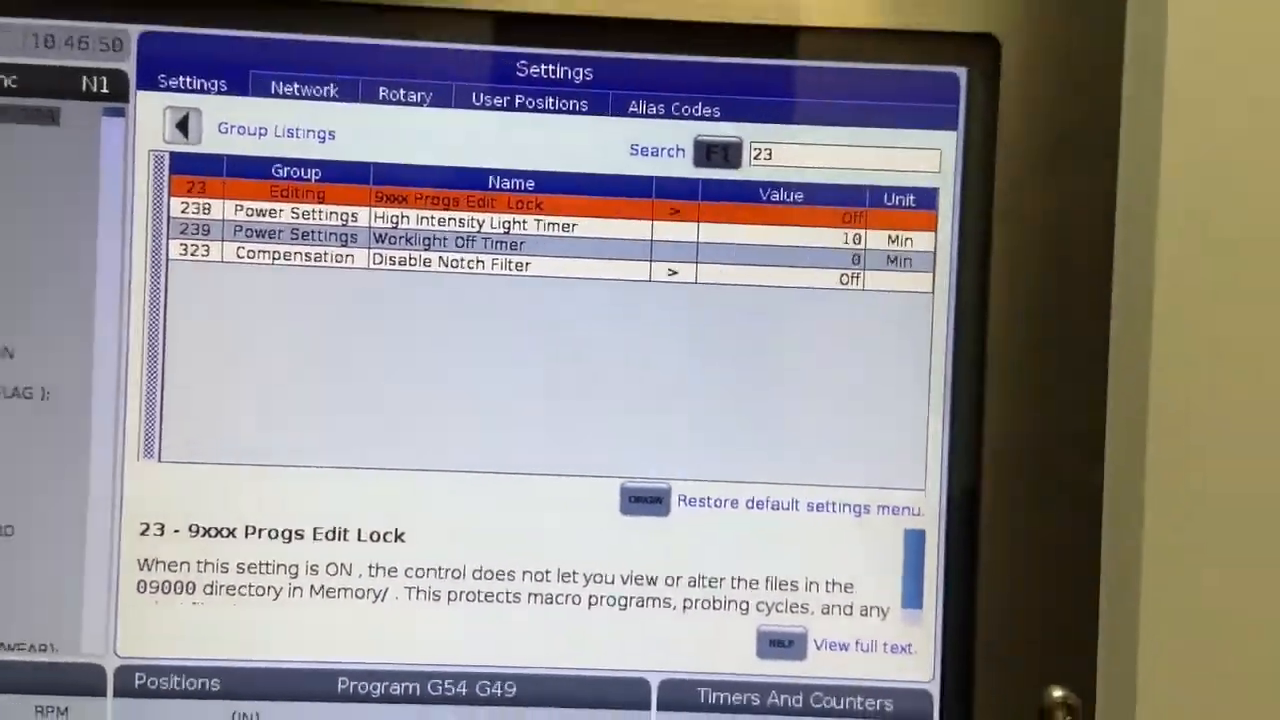